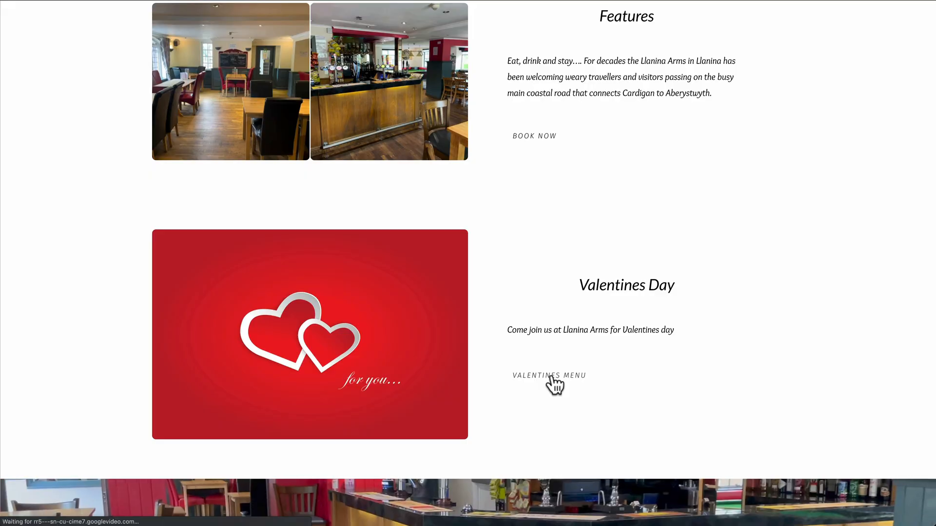
- Follow the site's Valentines Menu link so Valentines-Menu.docx lands in Downloads
{"action": "left_click", "coordinate": [550, 375]}
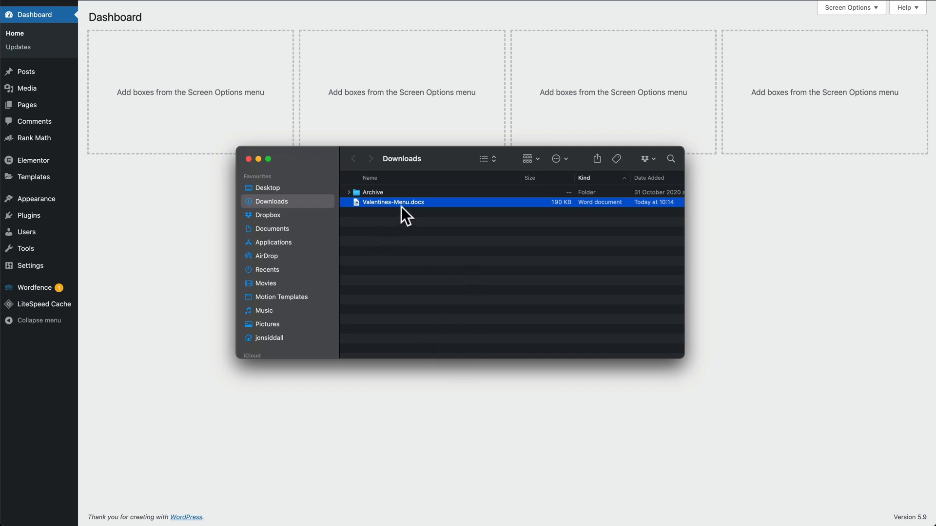
{"action": "mouse_move", "coordinate": [419, 225]}
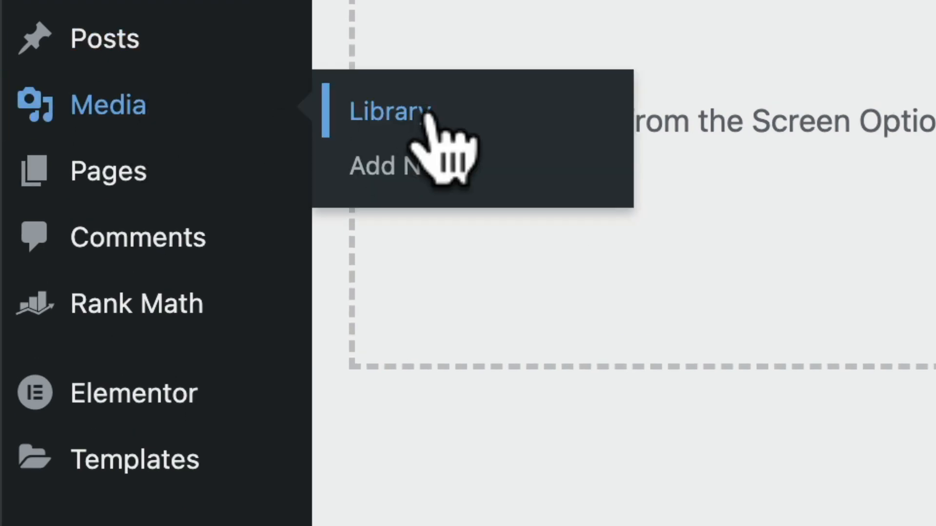
- Copy the Valentines-Menu.docx file URL from its media library attachment details
{"action": "left_click", "coordinate": [388, 109]}
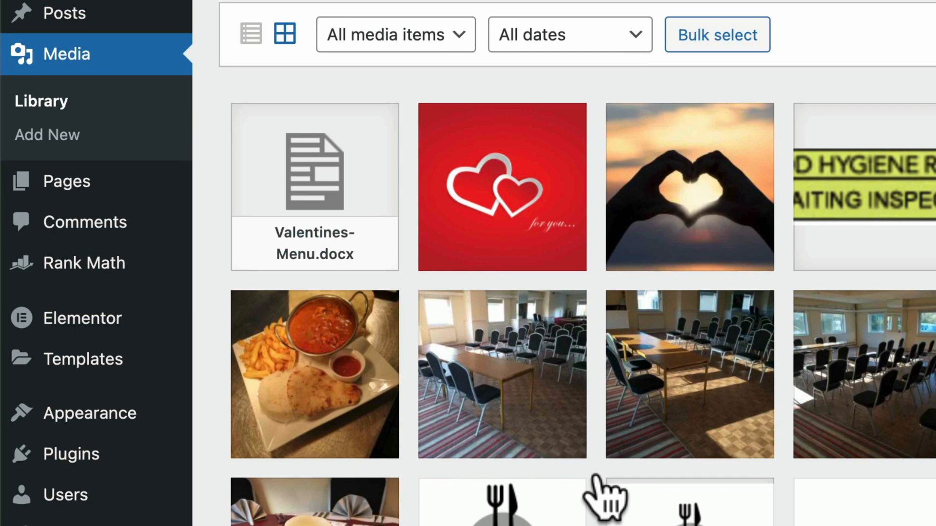
{"action": "mouse_move", "coordinate": [312, 186]}
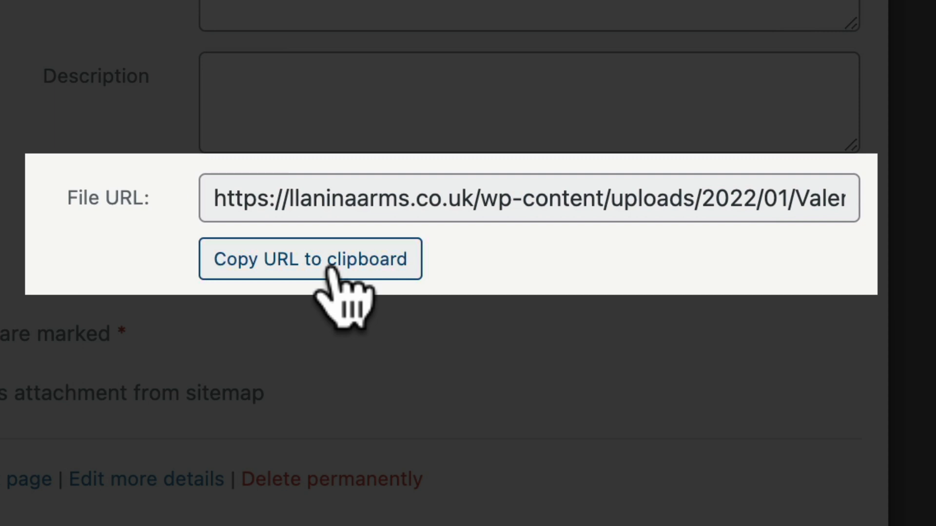
{"action": "left_click", "coordinate": [309, 259]}
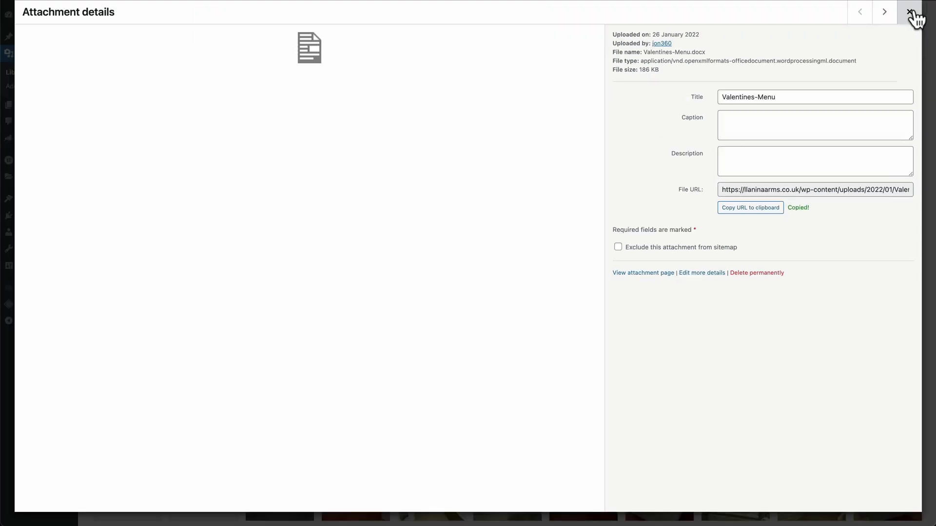
{"action": "left_click", "coordinate": [908, 12]}
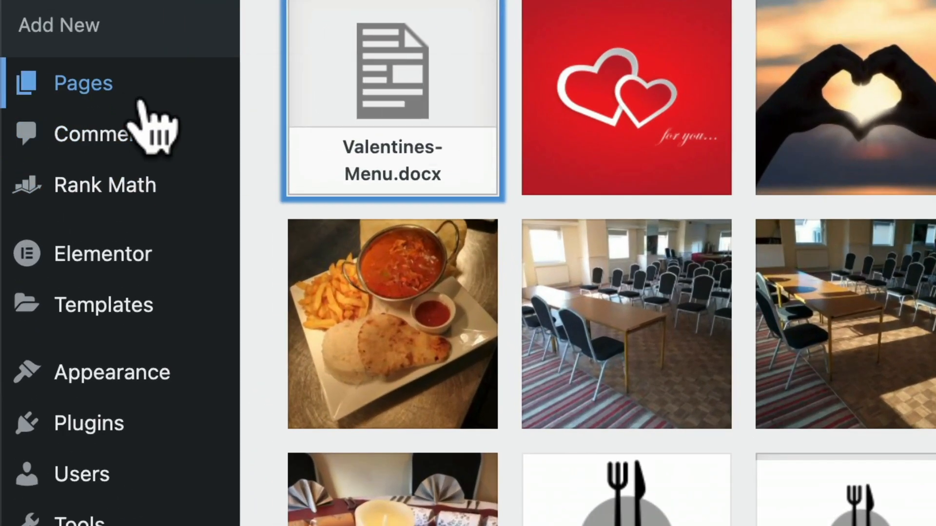
{"action": "mouse_move", "coordinate": [83, 83]}
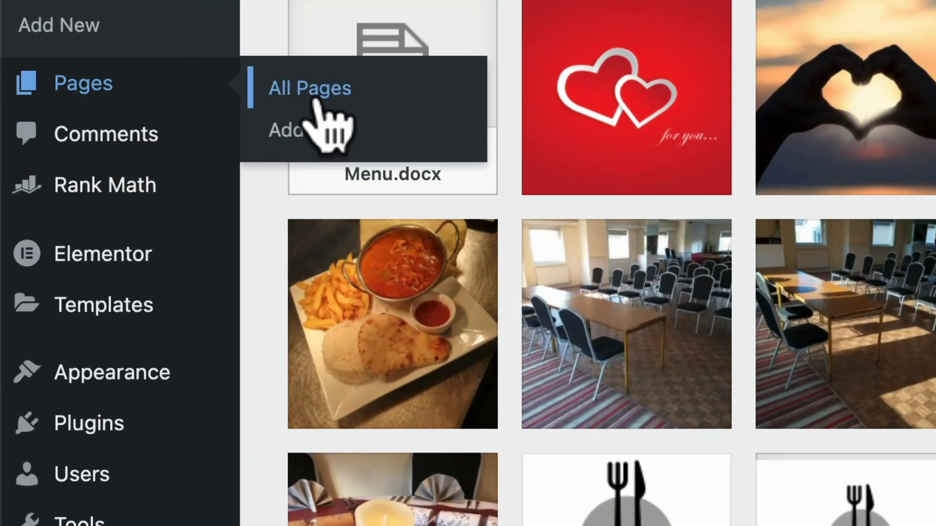
- Bring the front page up for editing in Elementor from the All Pages list
{"action": "left_click", "coordinate": [309, 88]}
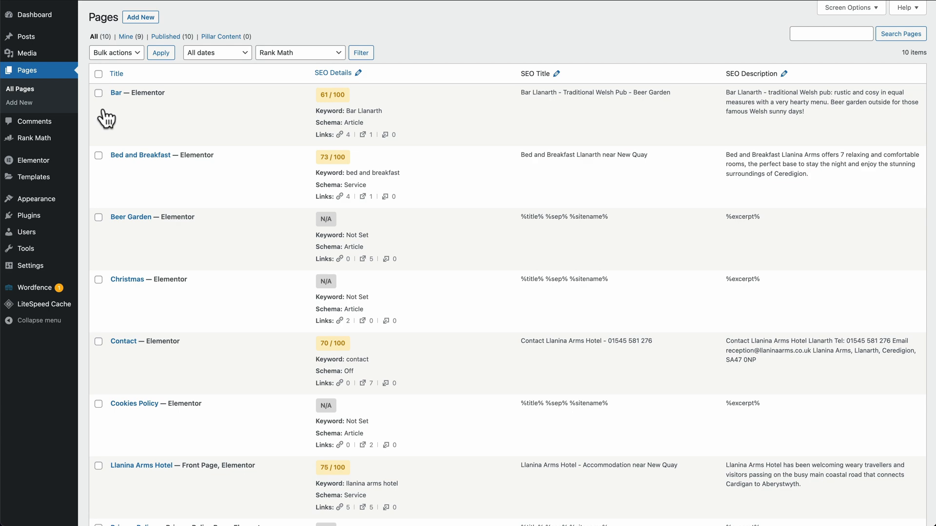
{"action": "scroll", "scroll_direction": "down", "scroll_amount": 3}
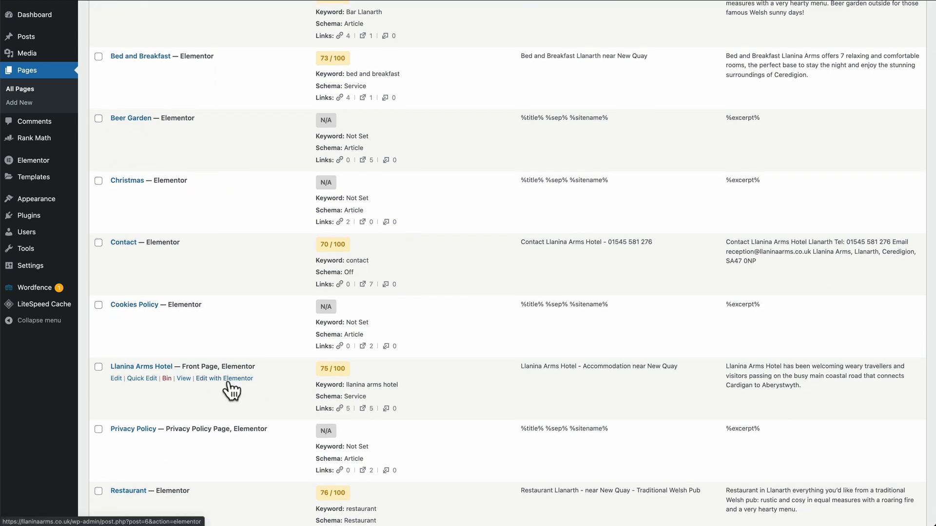
{"action": "left_click", "coordinate": [224, 378]}
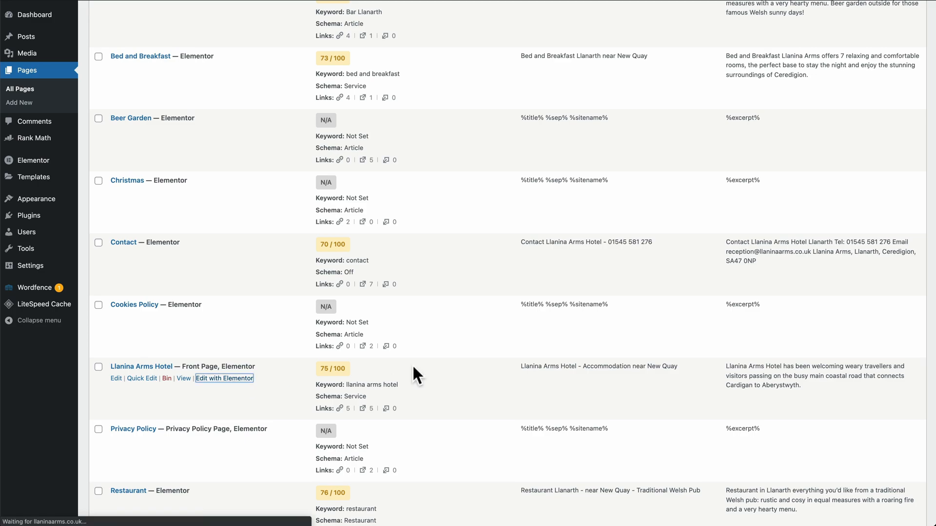
{"action": "left_click", "coordinate": [224, 378]}
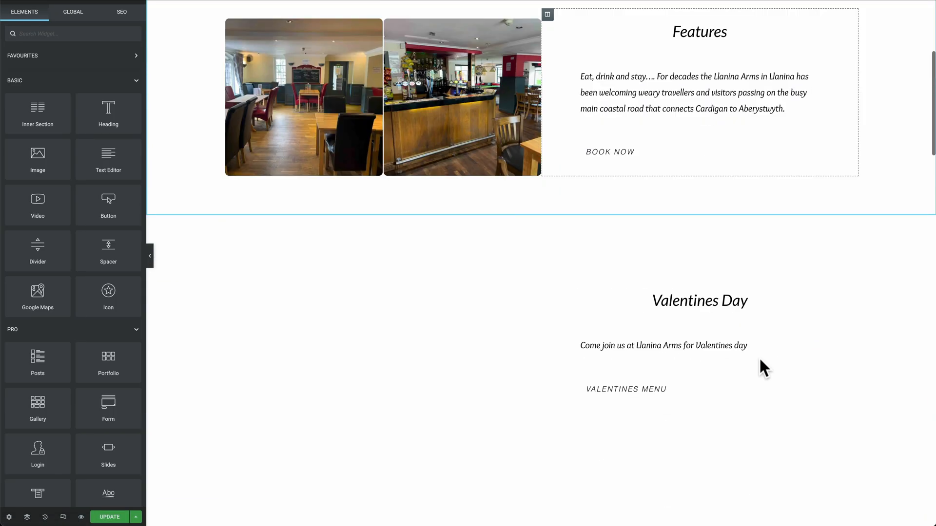
- Set the Valentines Menu button's link to the Valentines-Menu.docx URL and update the page
{"action": "left_click", "coordinate": [626, 389]}
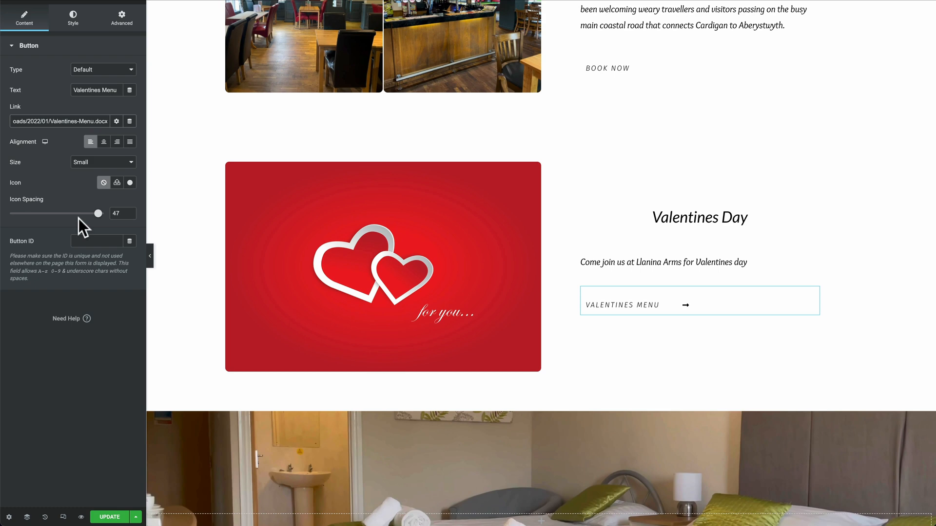
{"action": "left_click", "coordinate": [110, 517]}
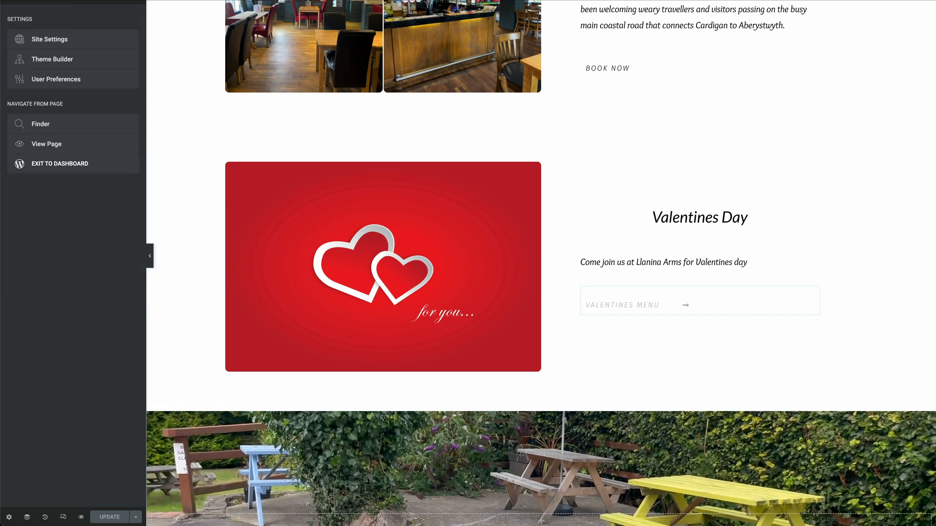
- Leave Elementor and bring up the Appearance > Menus editor
{"action": "left_click", "coordinate": [59, 163]}
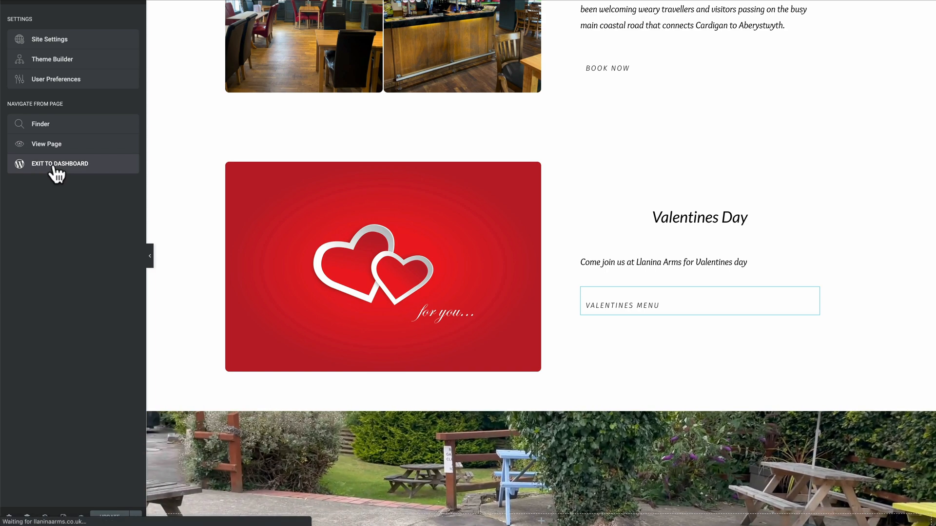
{"action": "left_click", "coordinate": [60, 164]}
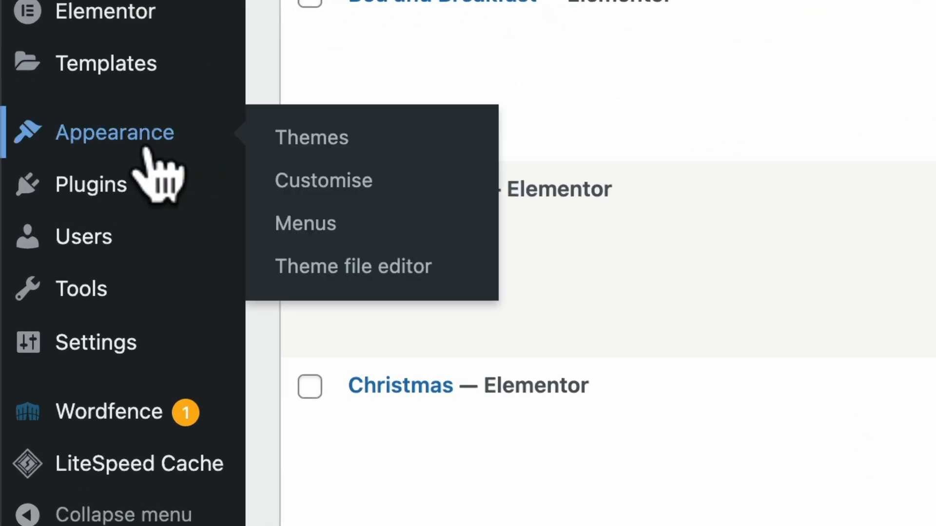
{"action": "left_click", "coordinate": [305, 222]}
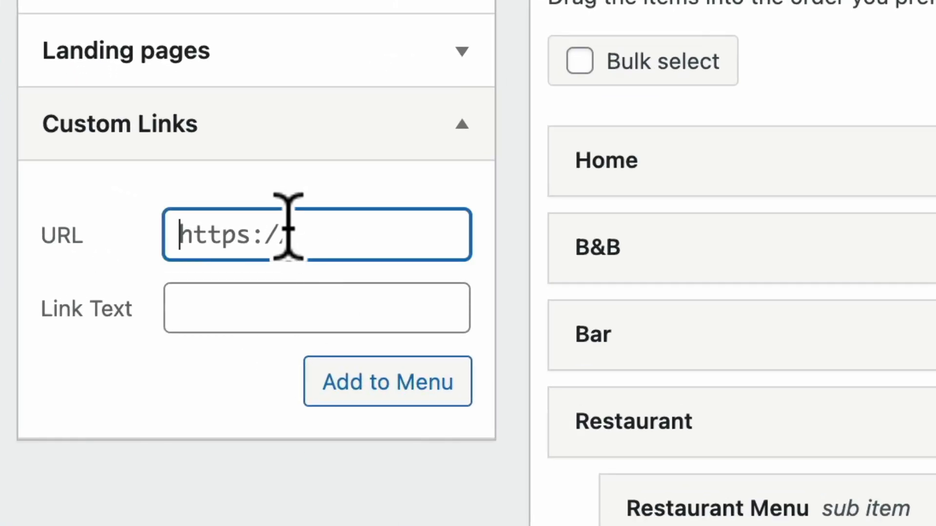
- Add a custom link with the docx URL and link text 'Valentines Menu' to the menu
{"action": "type", "text": "Valentines-Menu.docx"}
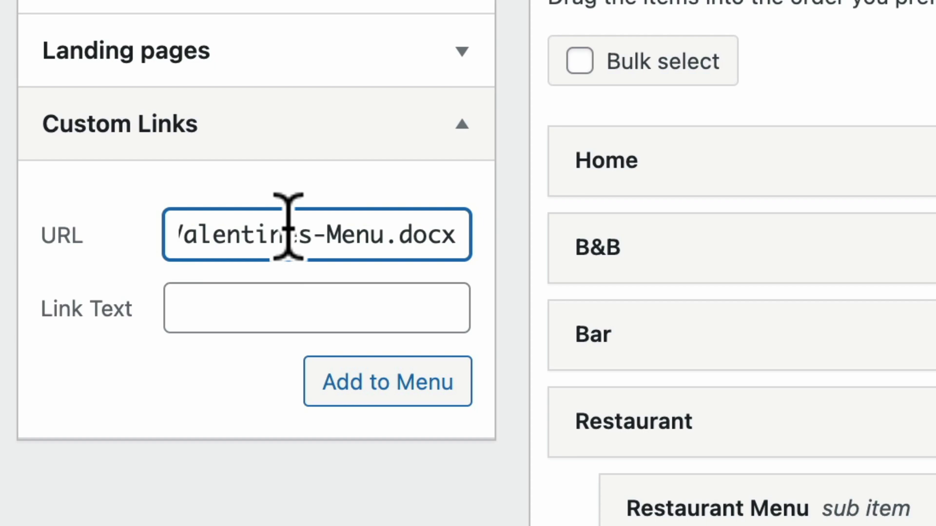
{"action": "type", "text": "Vale"}
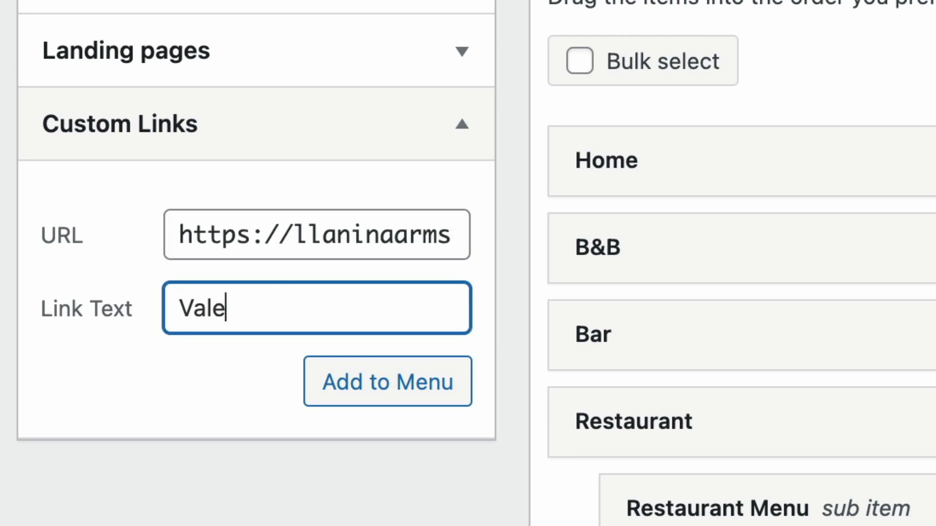
{"action": "type", "text": "ntines Men"}
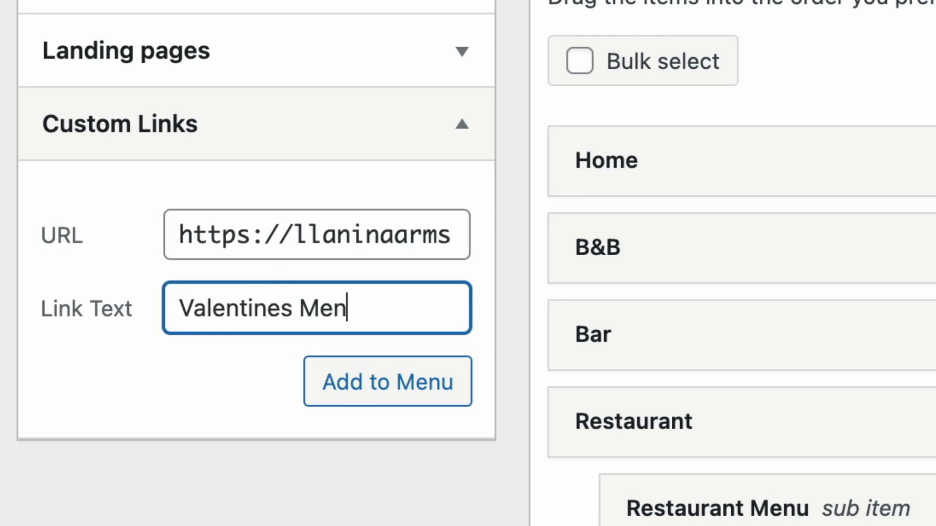
{"action": "left_click", "coordinate": [388, 382]}
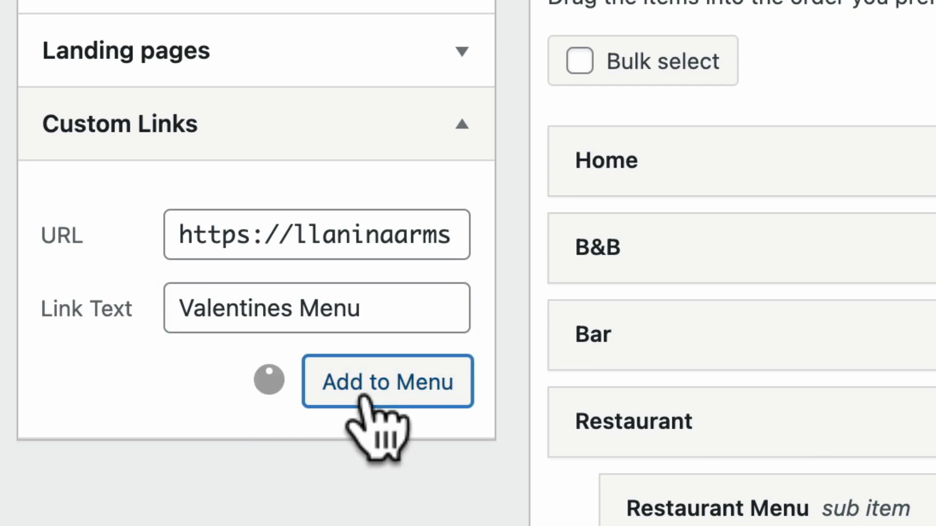
{"action": "left_click", "coordinate": [388, 382]}
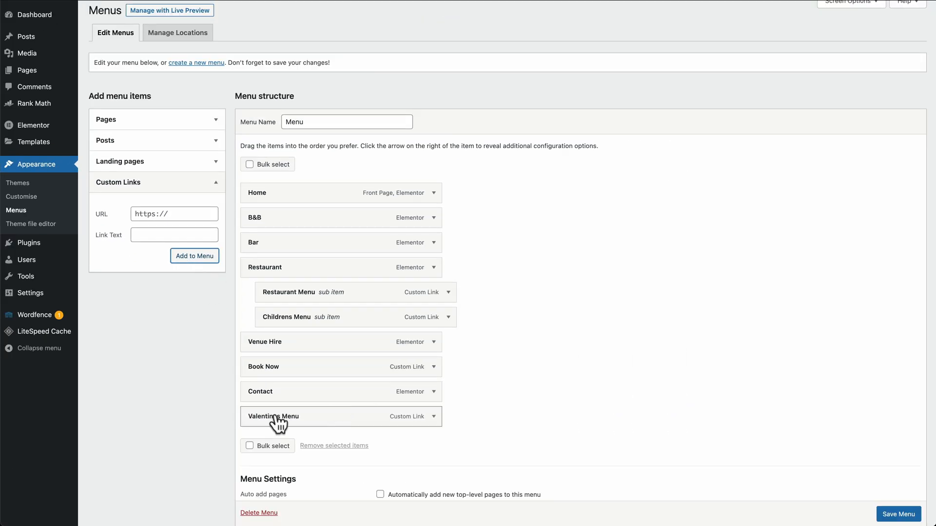
- Nest Valentines Menu under Restaurant, below Childrens Menu
{"action": "left_click_drag", "start_coordinate": [278, 416], "coordinate": [370, 322]}
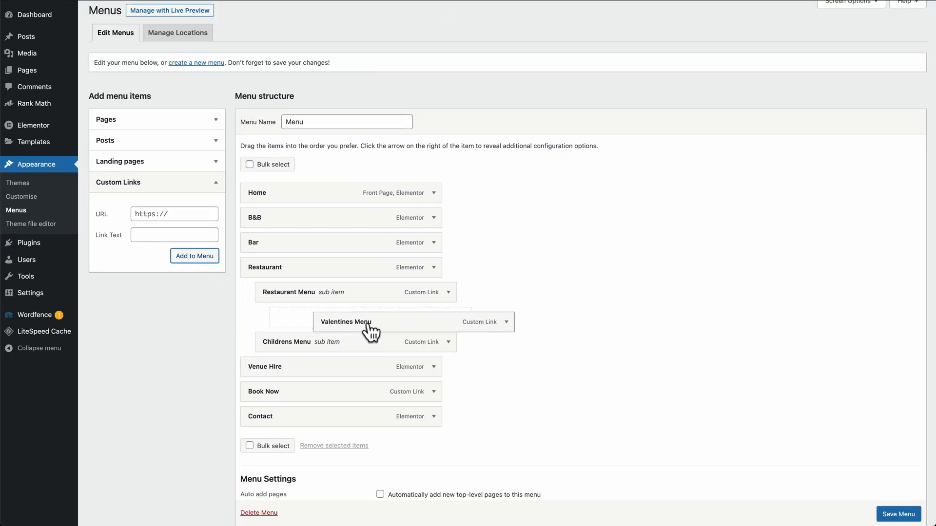
{"action": "left_click_drag", "start_coordinate": [370, 329], "coordinate": [371, 342]}
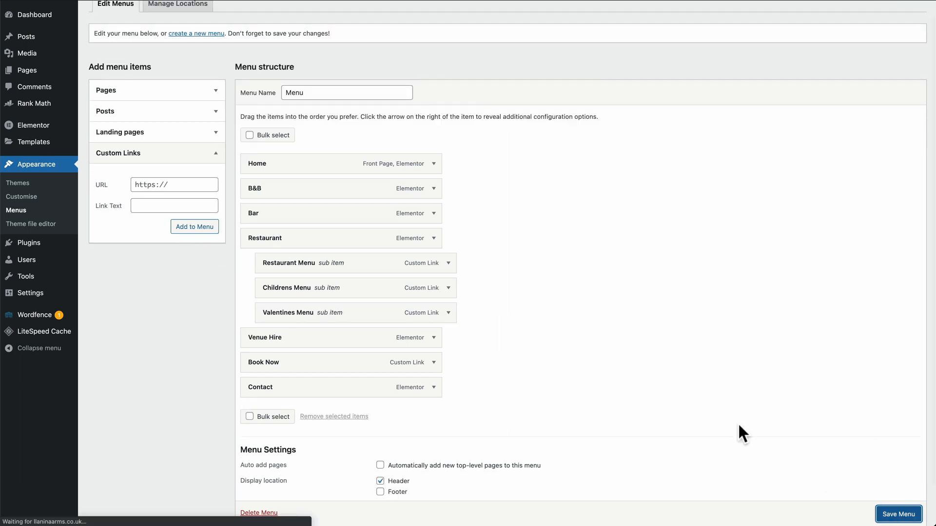
- Save the menu, then download the docx from the live site's Valentines Day button
{"action": "left_click", "coordinate": [899, 515]}
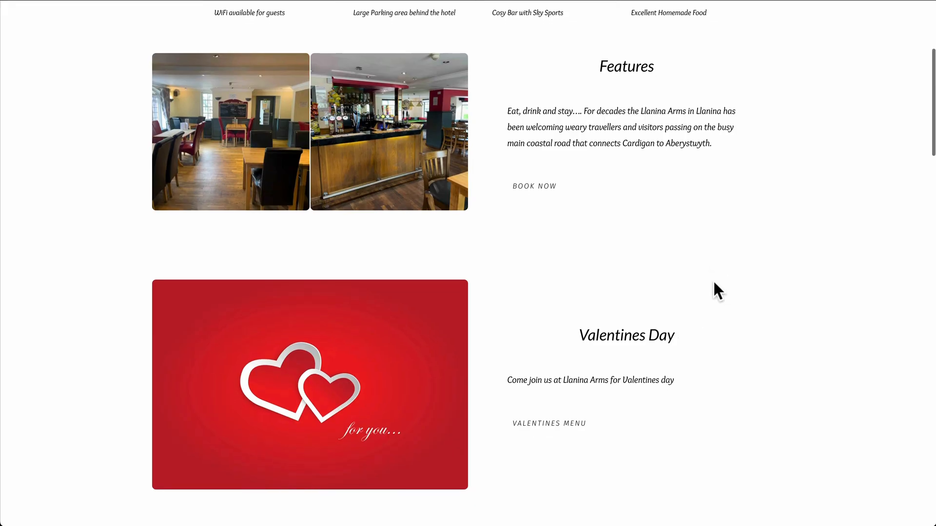
{"action": "left_click", "coordinate": [550, 423]}
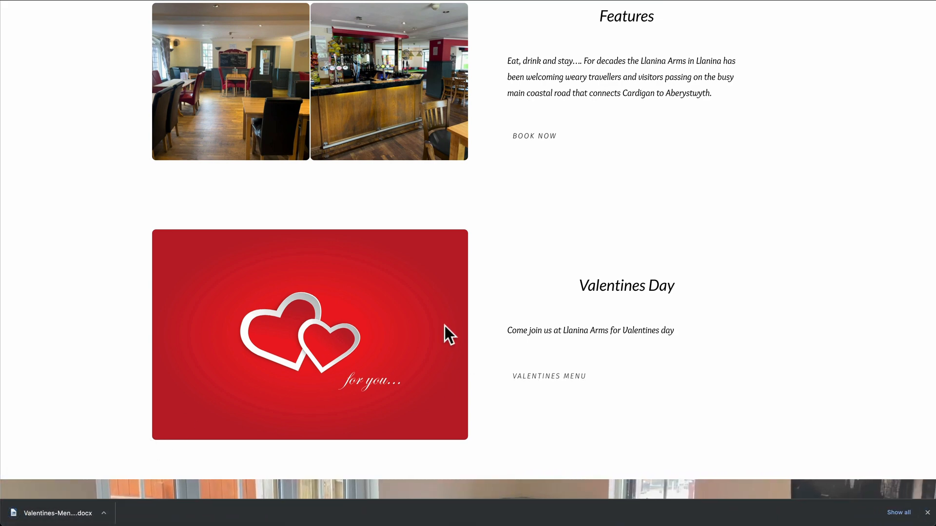
- Download the docx again from the new Valentines Menu entry in the Restaurant dropdown
{"action": "scroll", "scroll_direction": "up", "scroll_amount": 3}
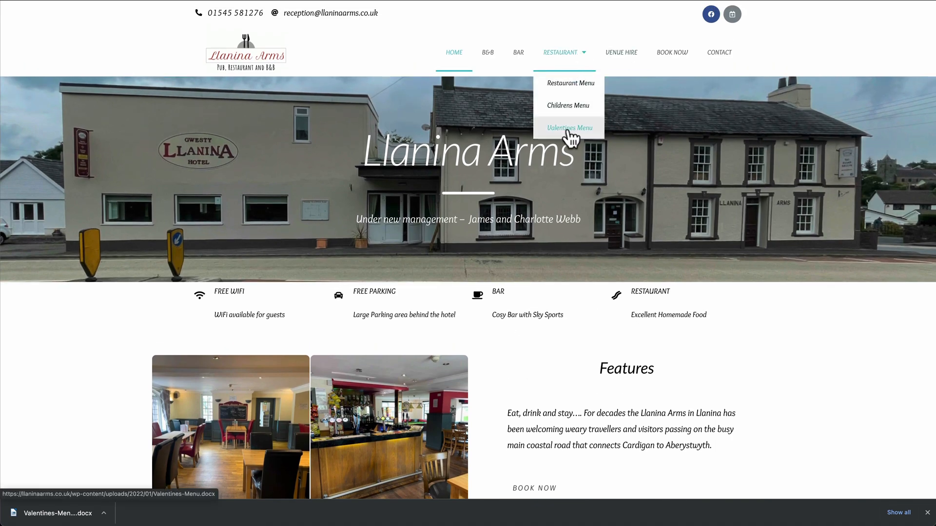
{"action": "left_click", "coordinate": [569, 127]}
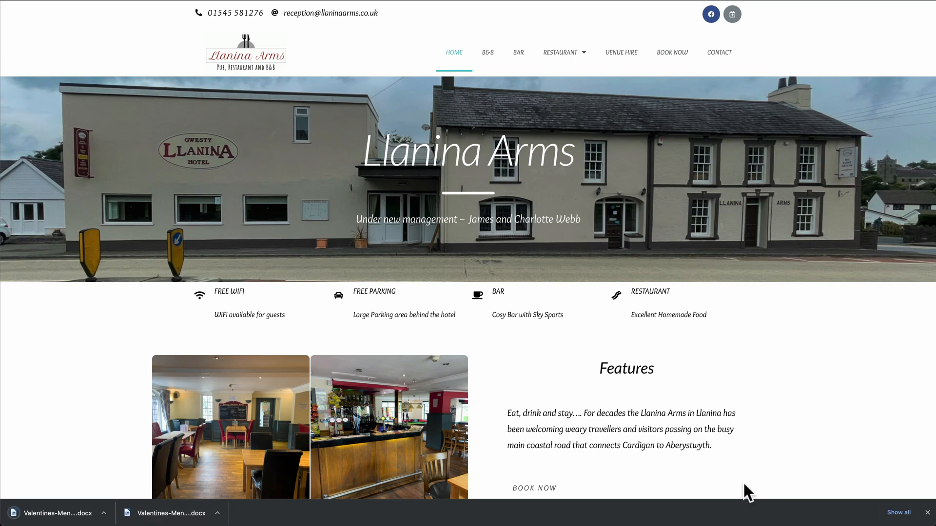